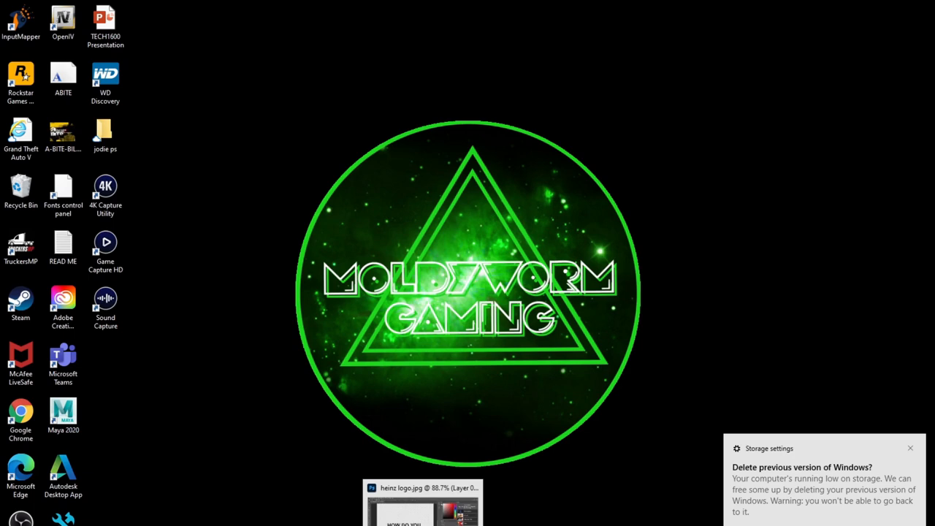
Bring the browser window with the Aquatics and Other Antics Amino post to the front
{"action": "left_click", "coordinate": [733, 9]}
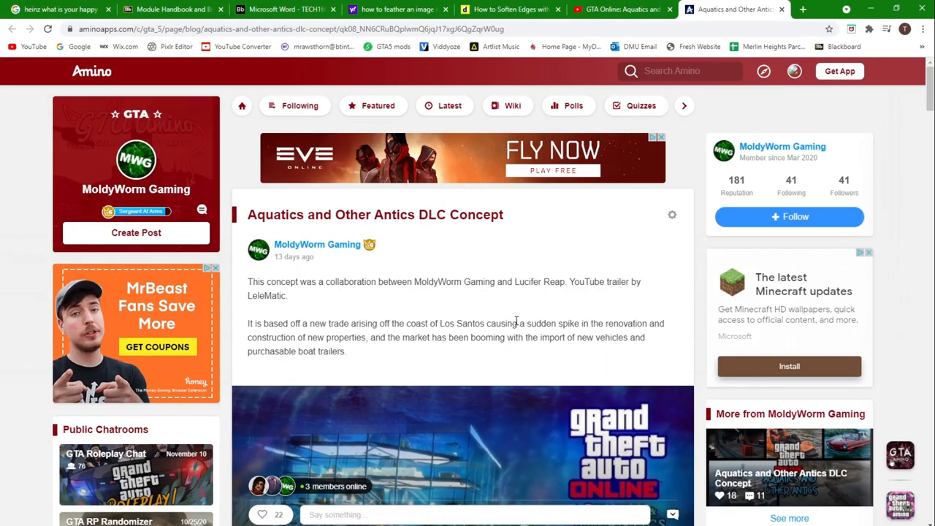
{"action": "mouse_move", "coordinate": [596, 316]}
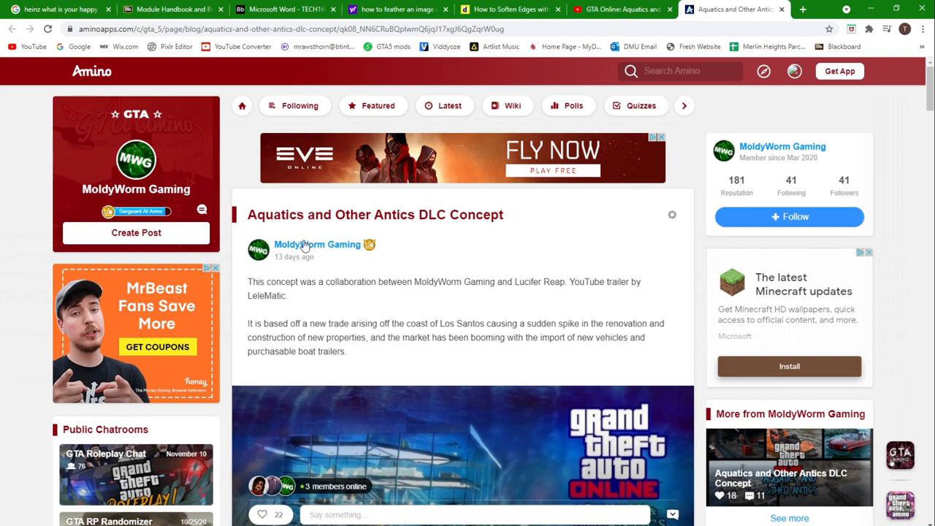
{"action": "mouse_move", "coordinate": [366, 267]}
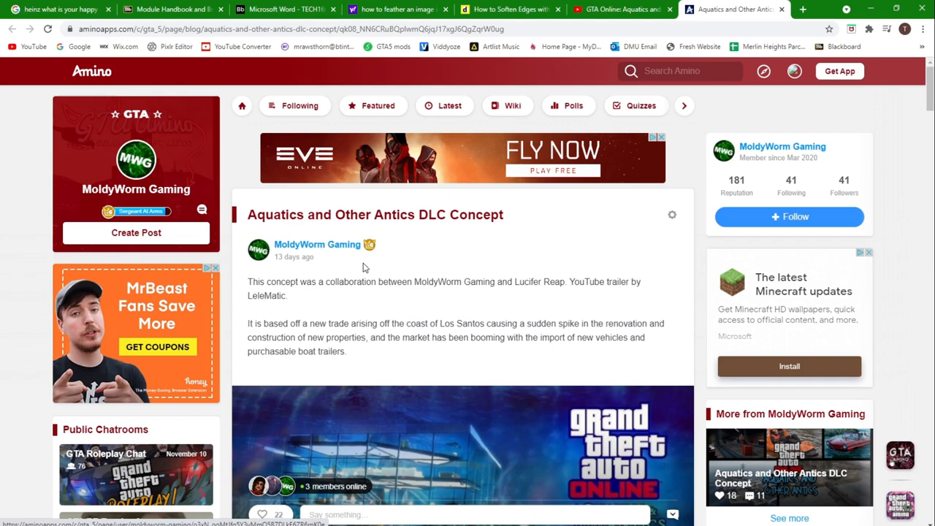
{"action": "mouse_move", "coordinate": [538, 292]}
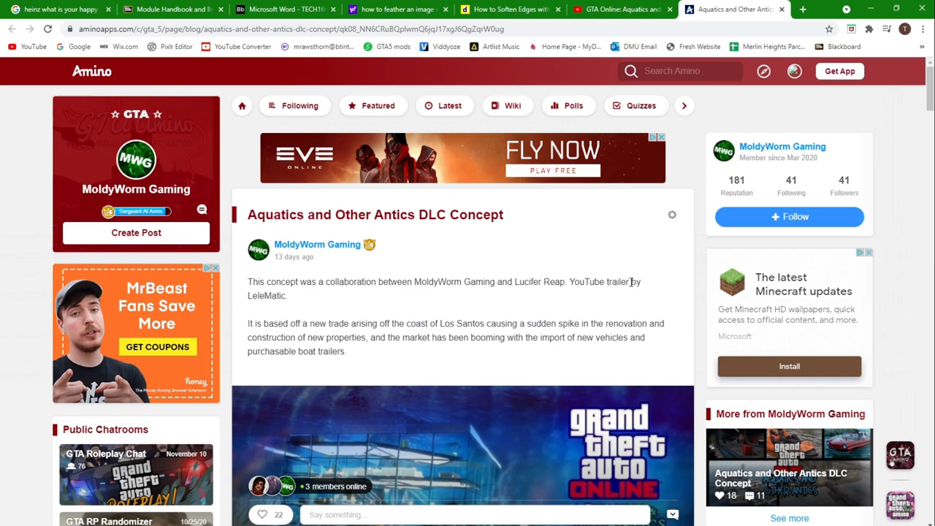
Scroll to show the intro paragraphs and the full Aquatics and Other Antics cover image
{"action": "scroll", "scroll_direction": "down", "scroll_amount": 3}
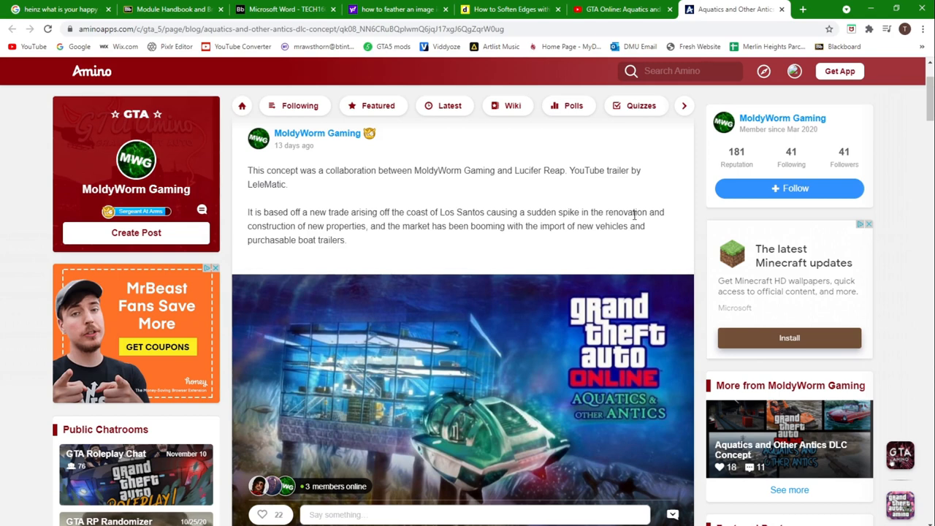
{"action": "mouse_move", "coordinate": [385, 228]}
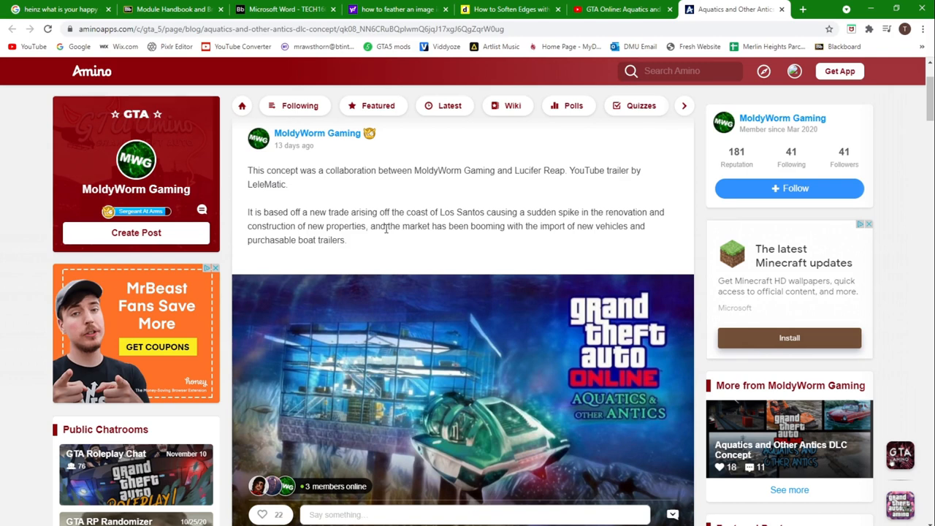
{"action": "mouse_move", "coordinate": [387, 227]}
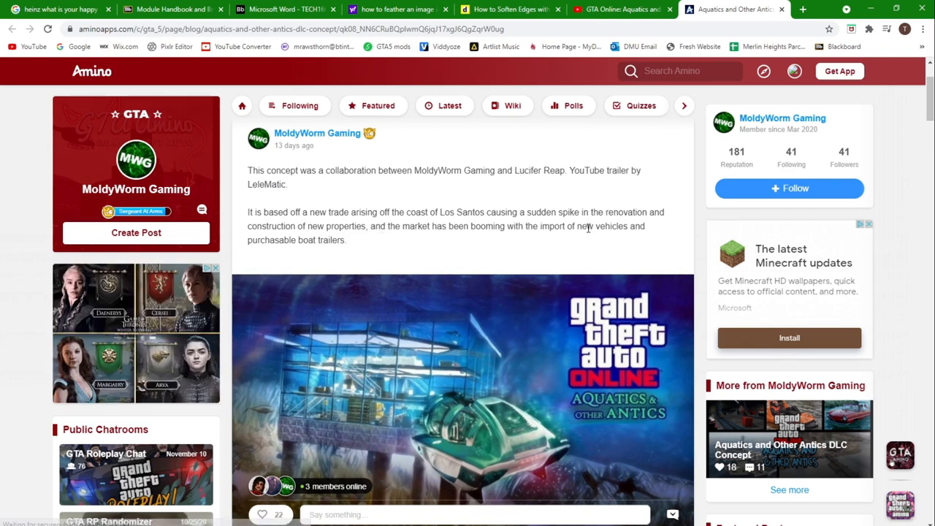
Scroll past the cover image to the 'This concept will include' list, Introduction and Business sections
{"action": "scroll", "scroll_direction": "down", "scroll_amount": 3}
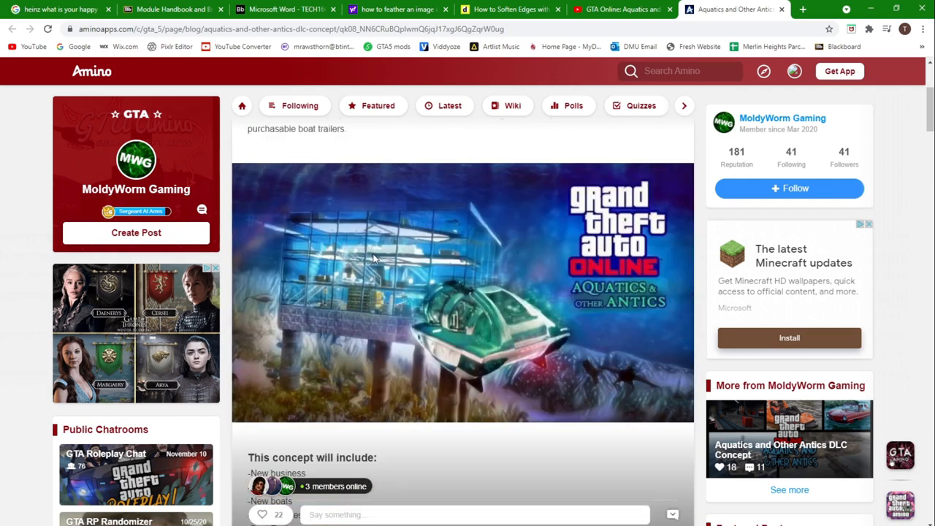
{"action": "mouse_move", "coordinate": [491, 210]}
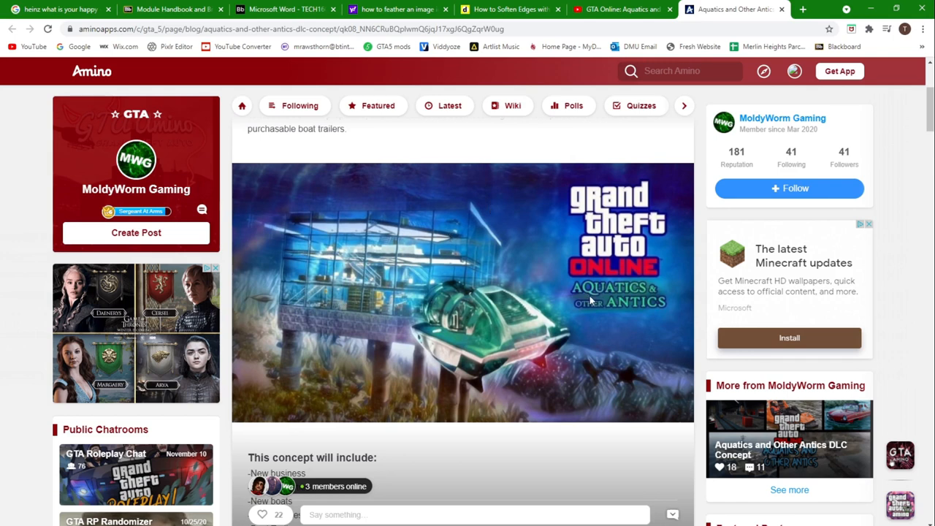
{"action": "scroll", "scroll_direction": "down", "scroll_amount": 3}
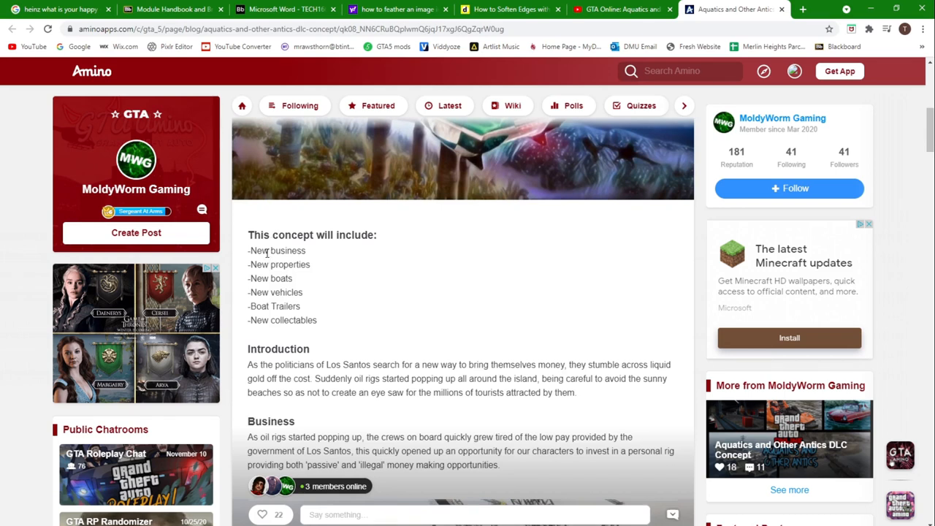
{"action": "mouse_move", "coordinate": [249, 304]}
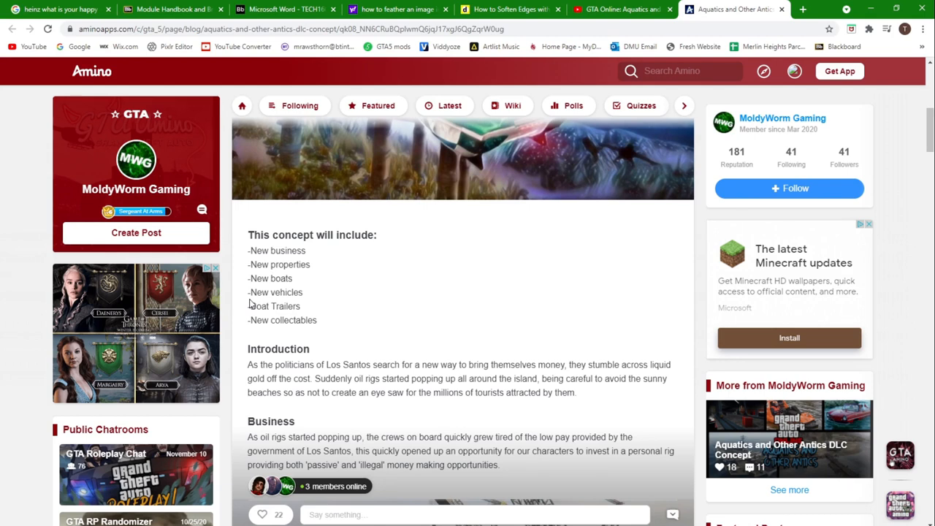
{"action": "mouse_move", "coordinate": [300, 319]}
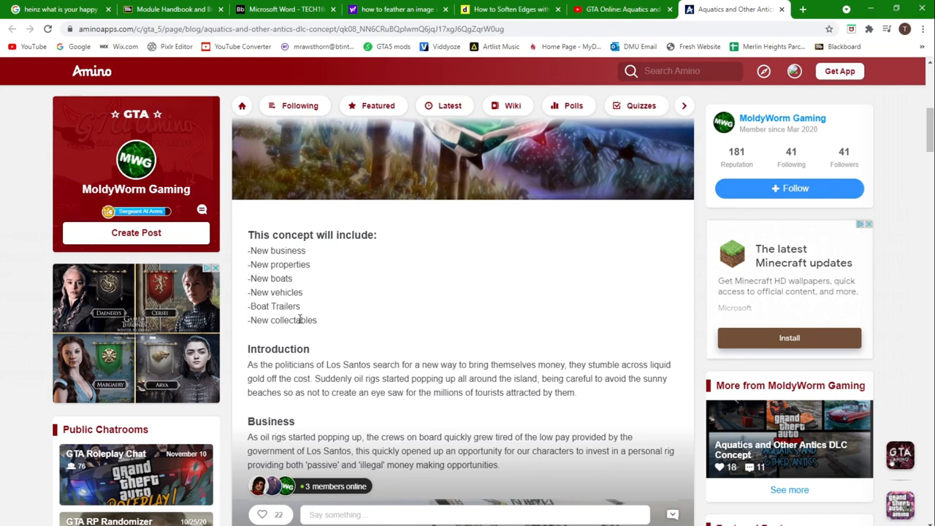
Scroll past the oil rig image through Getting started, Purchasing and upgrades, and Upgrades
{"action": "scroll", "scroll_direction": "down", "scroll_amount": 3}
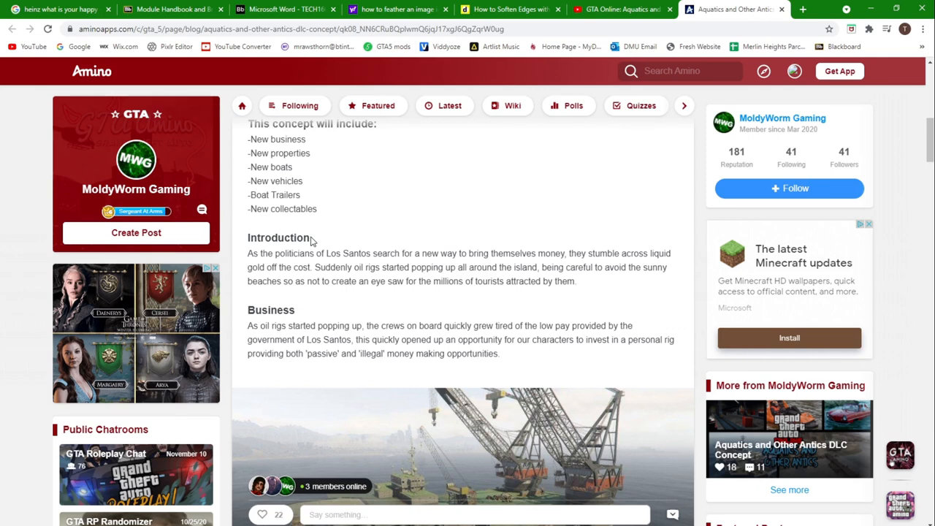
{"action": "scroll", "scroll_direction": "down", "scroll_amount": 3}
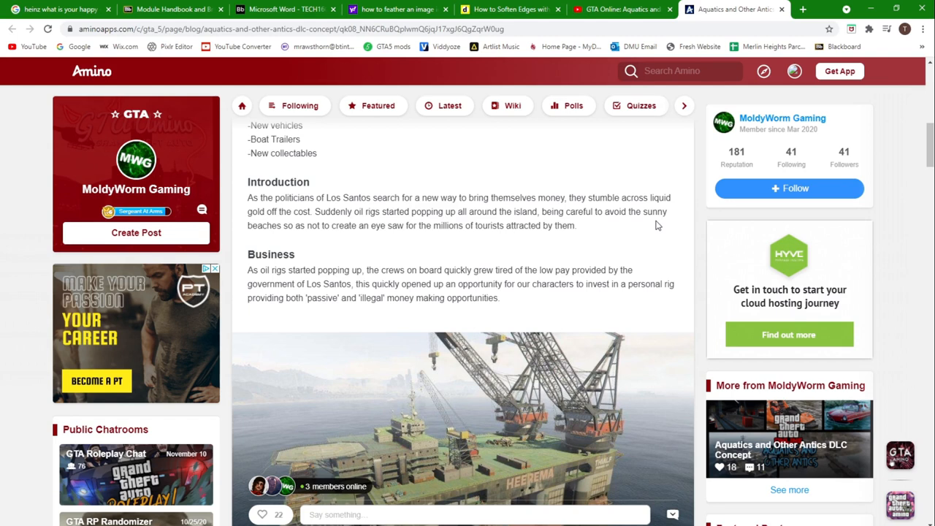
{"action": "scroll", "scroll_direction": "down", "scroll_amount": 3}
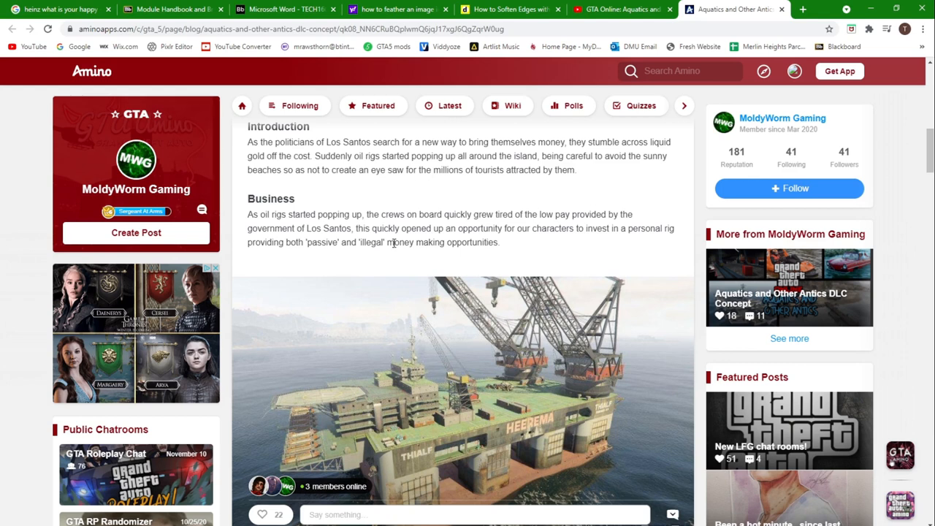
{"action": "scroll", "scroll_direction": "down", "scroll_amount": 3}
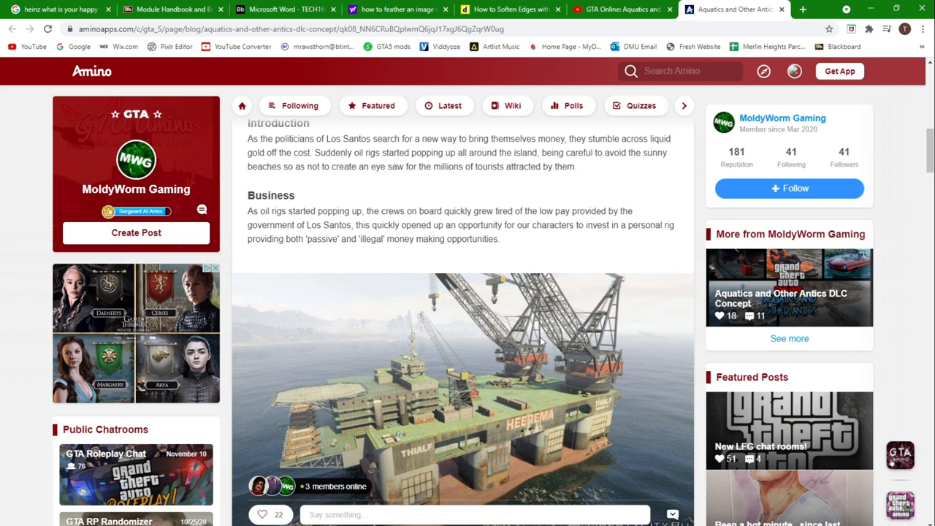
{"action": "scroll", "scroll_direction": "down", "scroll_amount": 3}
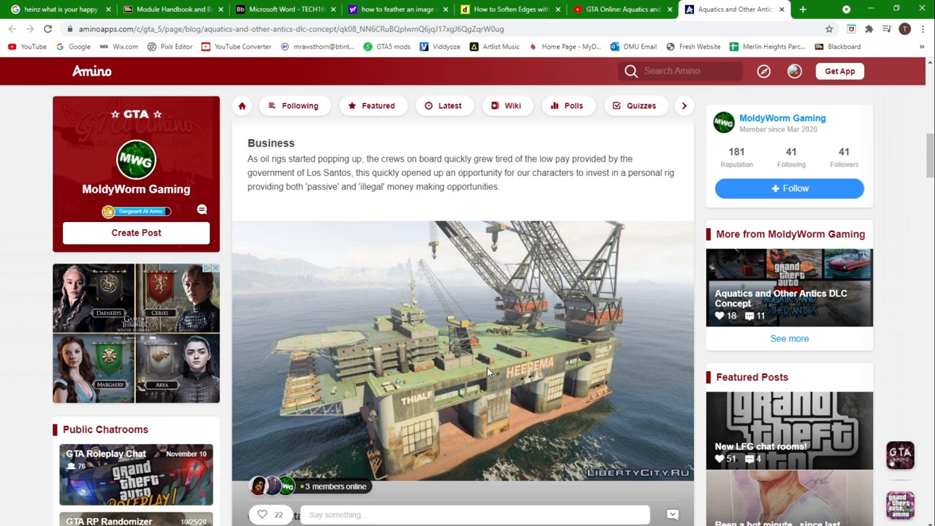
{"action": "scroll", "scroll_direction": "down", "scroll_amount": 3}
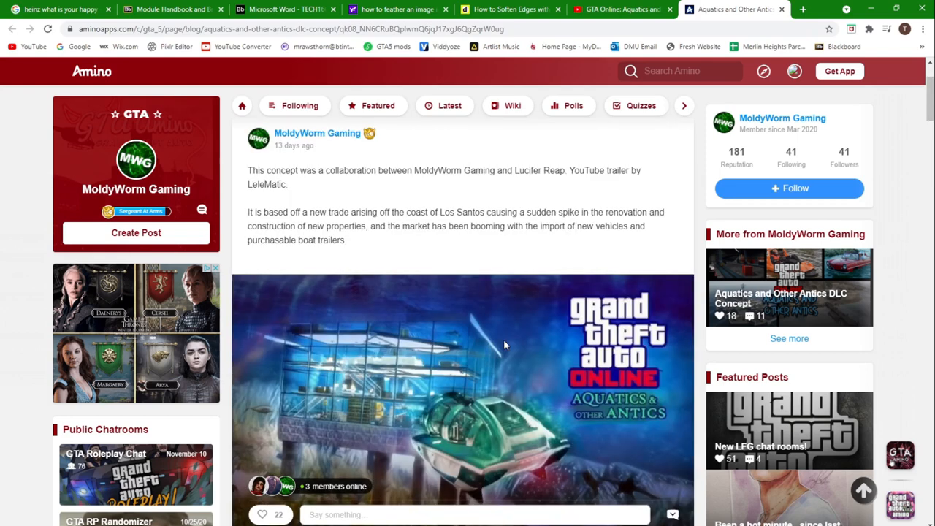
{"action": "mouse_move", "coordinate": [406, 406]}
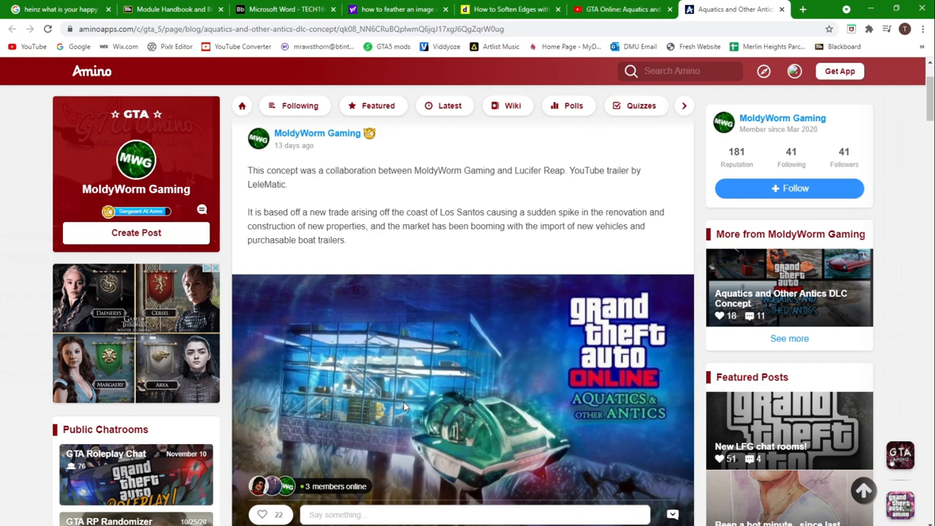
{"action": "scroll", "scroll_direction": "down", "scroll_amount": 3}
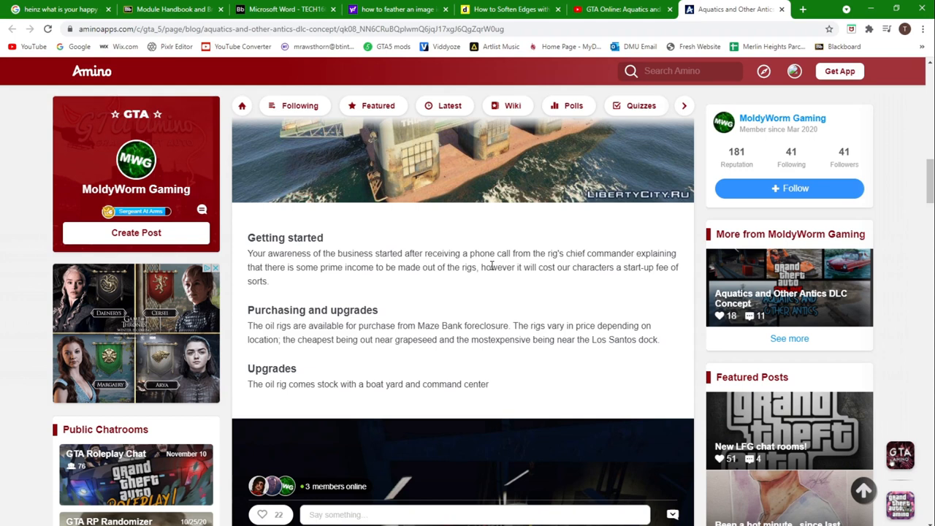
{"action": "mouse_move", "coordinate": [558, 280]}
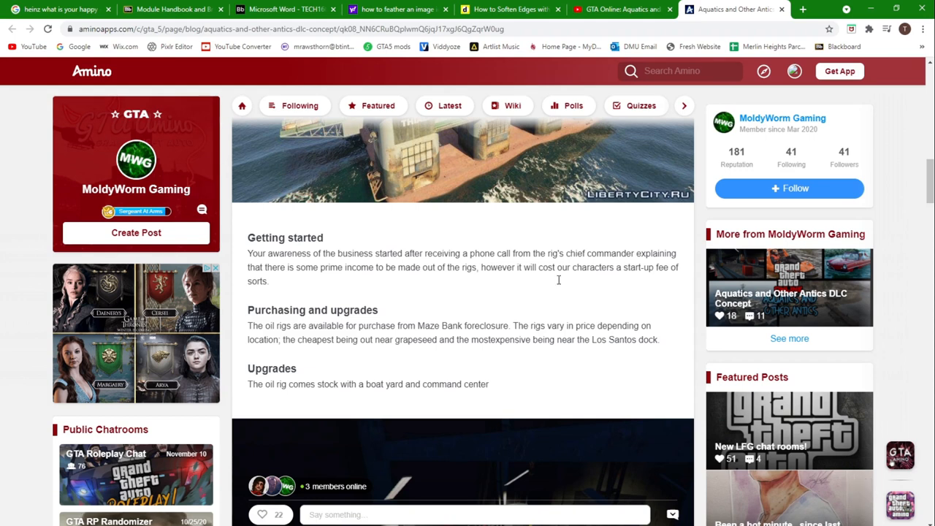
{"action": "mouse_move", "coordinate": [320, 293]}
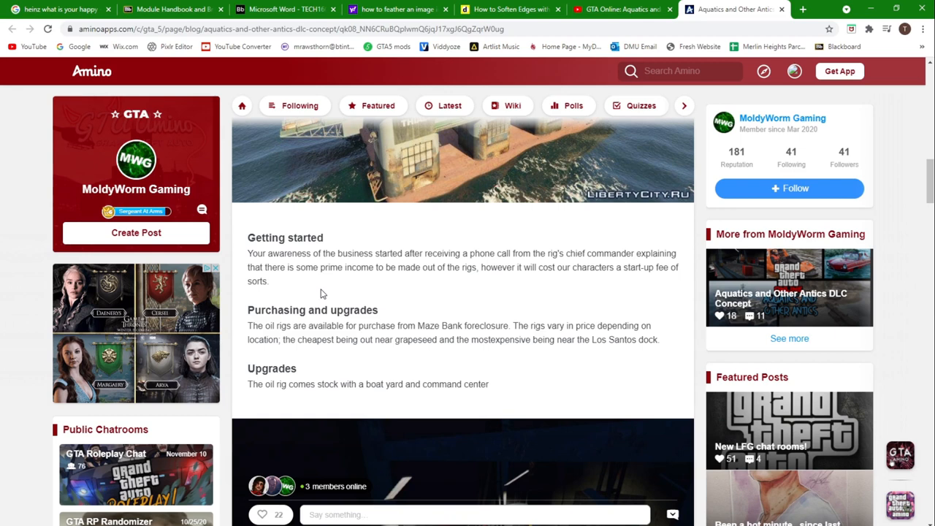
{"action": "mouse_move", "coordinate": [297, 324]}
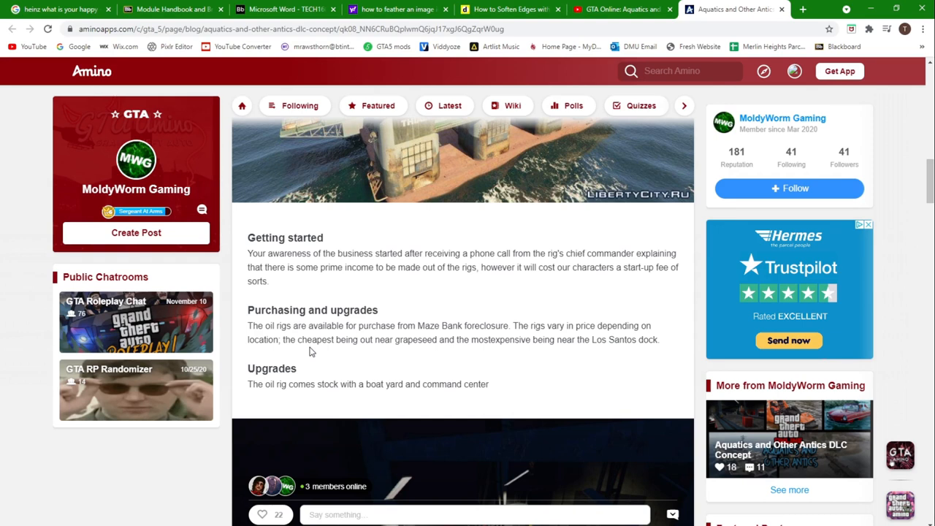
Scroll past the rig interior image to the 'Available for purchase' list and Making money section
{"action": "scroll", "scroll_direction": "down", "scroll_amount": 3}
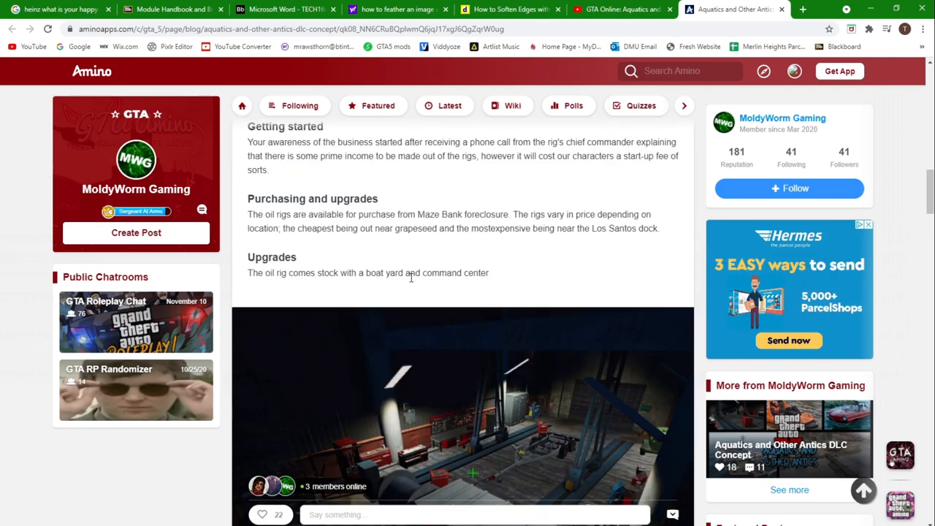
{"action": "scroll", "scroll_direction": "down", "scroll_amount": 3}
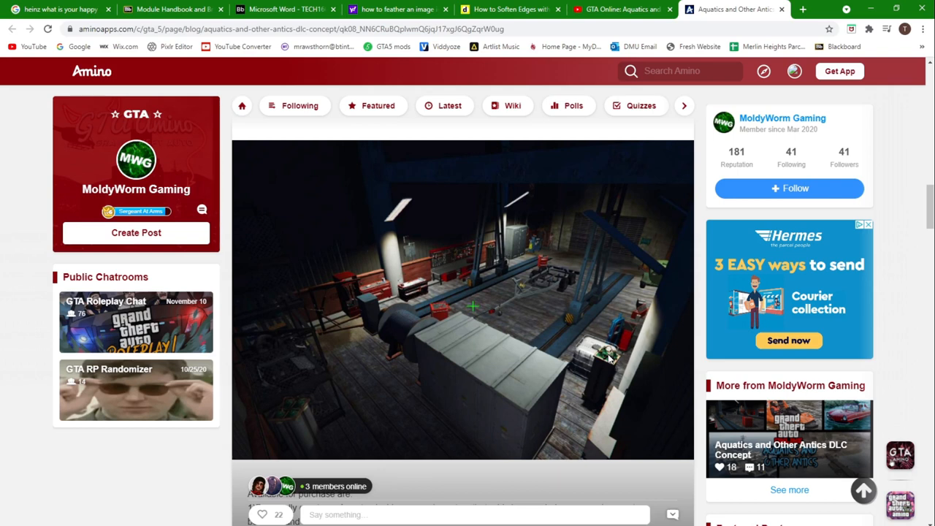
{"action": "scroll", "scroll_direction": "down", "scroll_amount": 3}
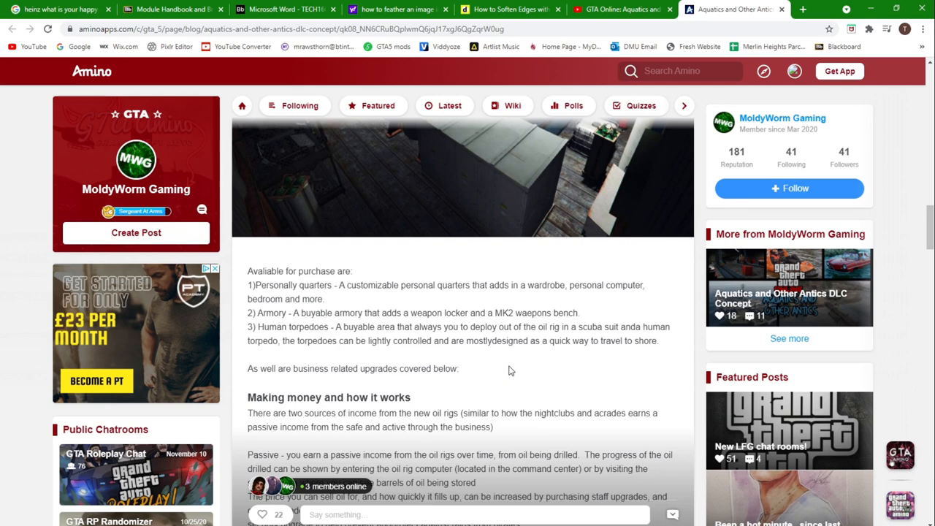
Scroll through the Passive, Illegal Goods and Selling income descriptions to Other properties
{"action": "scroll", "scroll_direction": "down", "scroll_amount": 3}
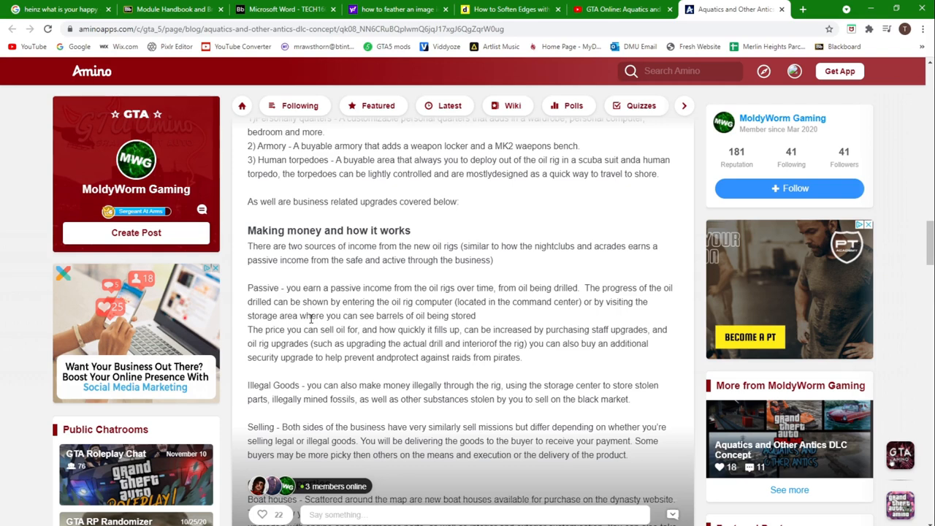
{"action": "mouse_move", "coordinate": [365, 333]}
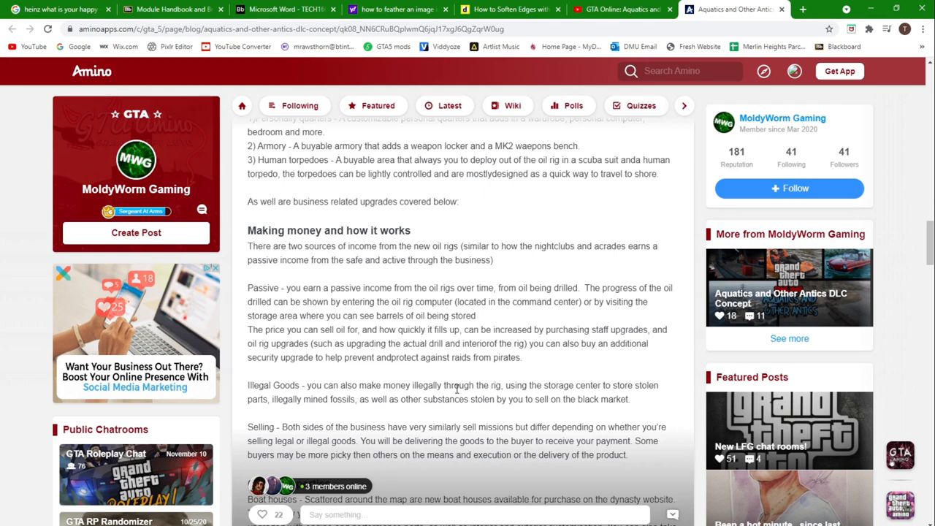
{"action": "scroll", "scroll_direction": "down", "scroll_amount": 3}
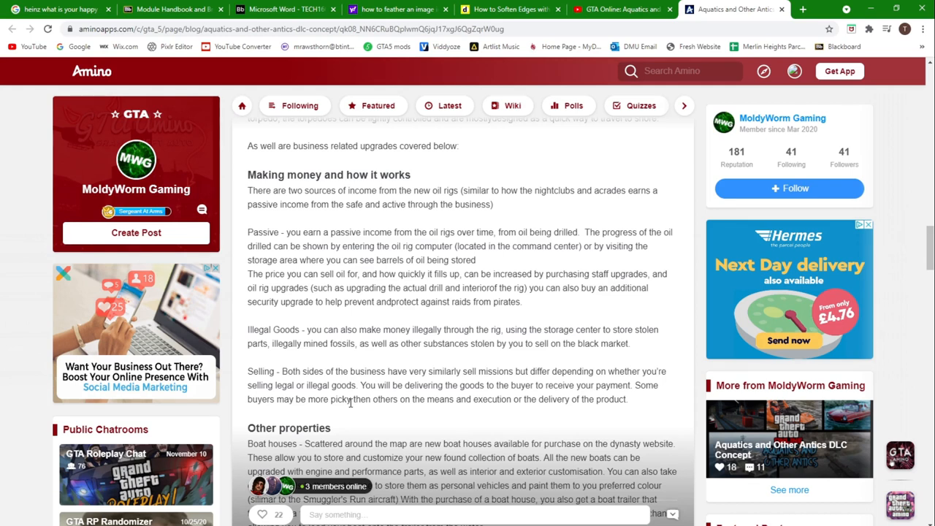
Scroll to the boat houses and beach side properties descriptions and the start of Vehicles
{"action": "scroll", "scroll_direction": "down", "scroll_amount": 3}
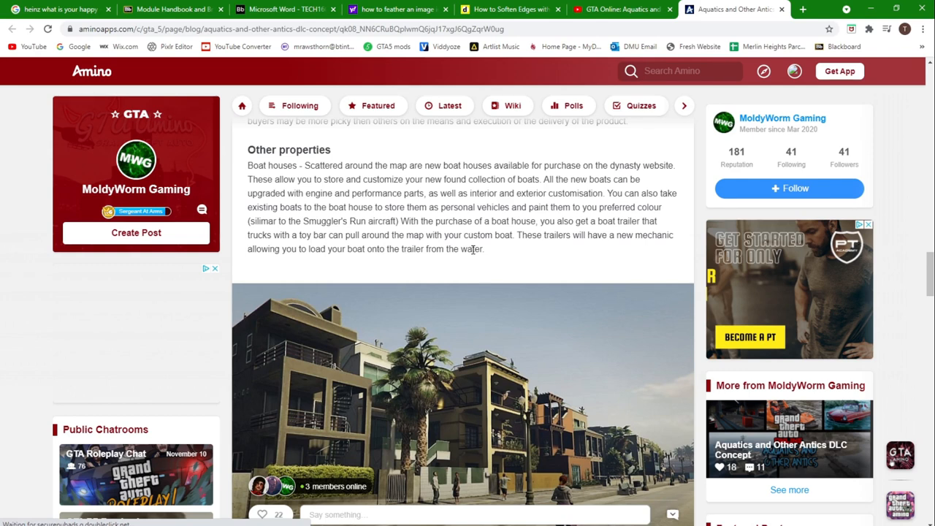
{"action": "scroll", "scroll_direction": "down", "scroll_amount": 3}
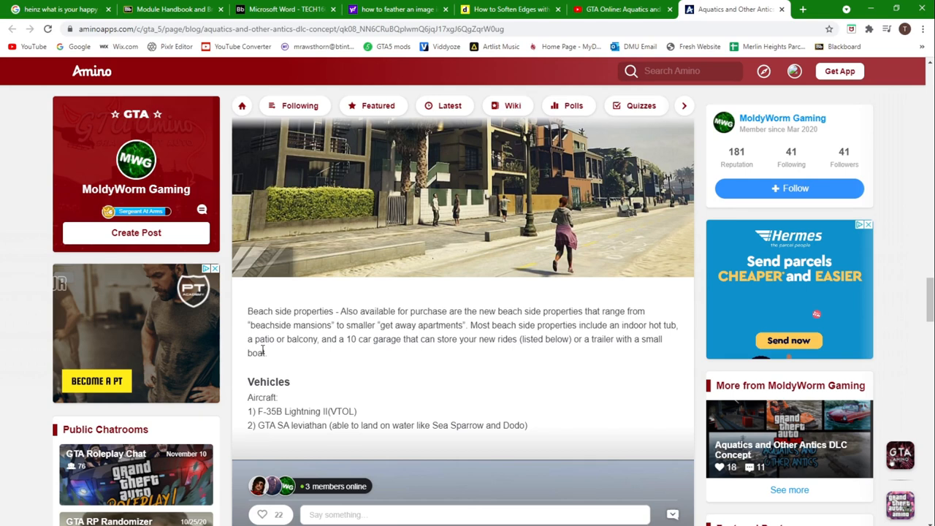
Scroll past the Aircraft list to the amphibious car image and the Boats list
{"action": "scroll", "scroll_direction": "down", "scroll_amount": 3}
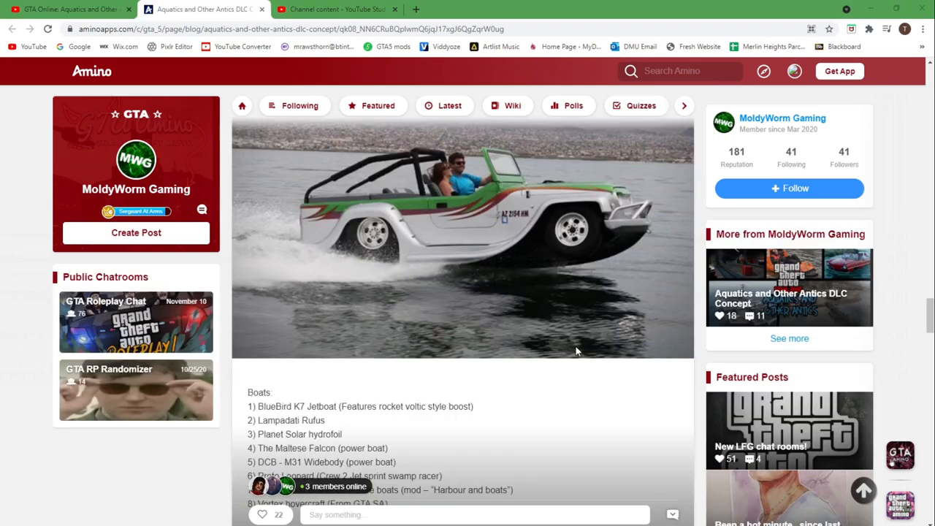
{"action": "scroll", "scroll_direction": "down", "scroll_amount": 3}
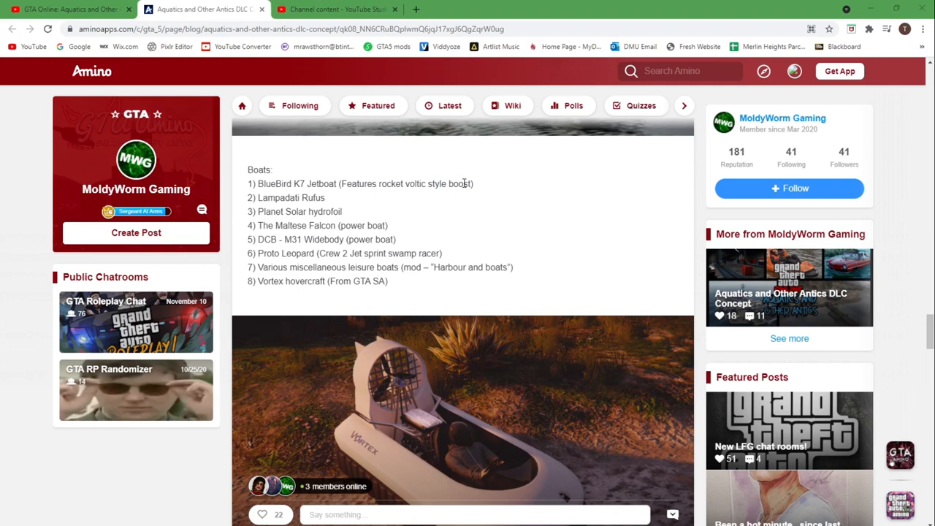
{"action": "mouse_move", "coordinate": [488, 193]}
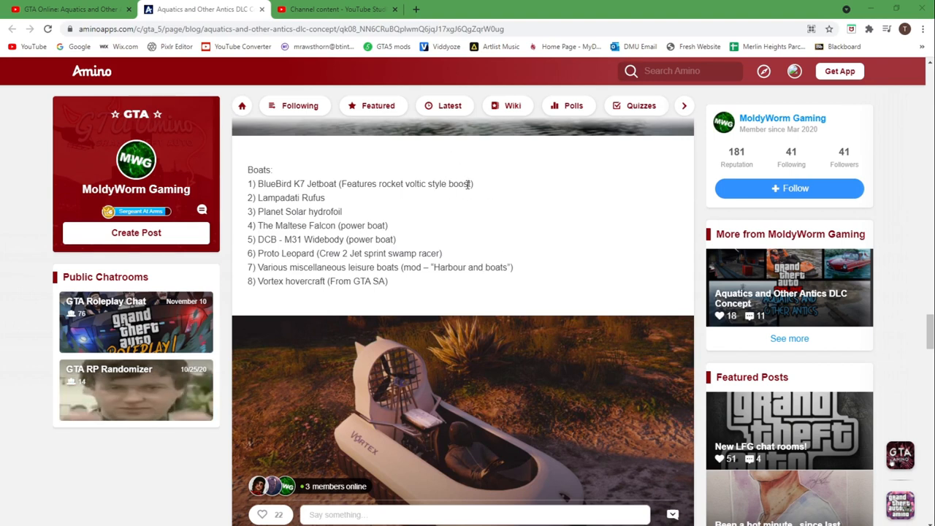
{"action": "mouse_move", "coordinate": [378, 195]}
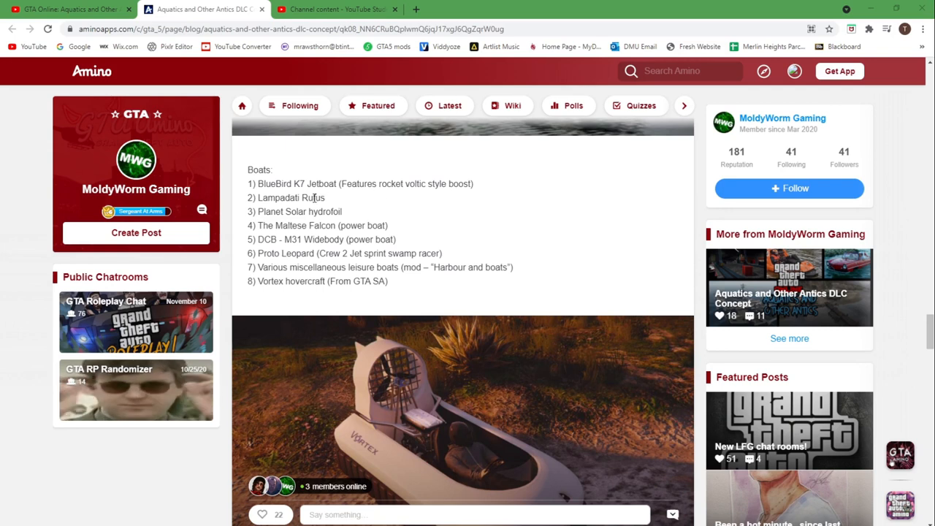
{"action": "mouse_move", "coordinate": [295, 212]}
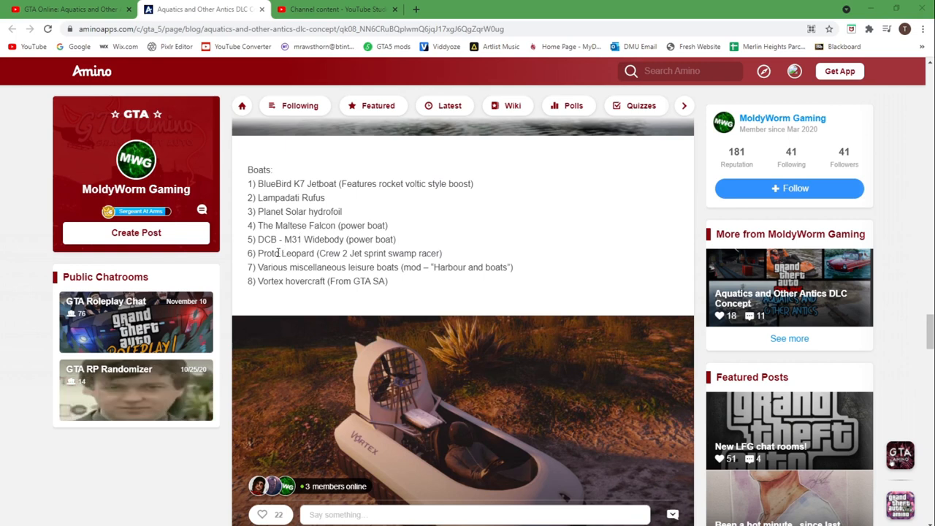
{"action": "mouse_move", "coordinate": [409, 252]}
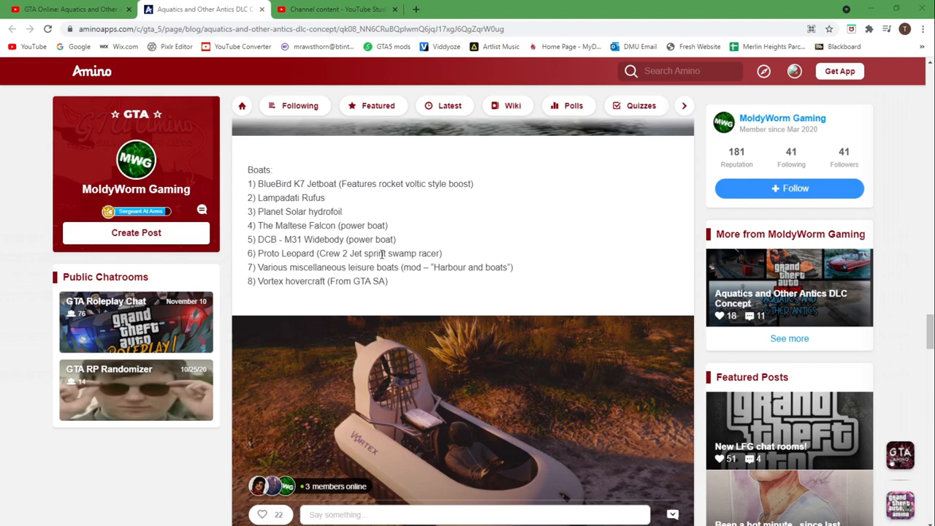
{"action": "mouse_move", "coordinate": [307, 270]}
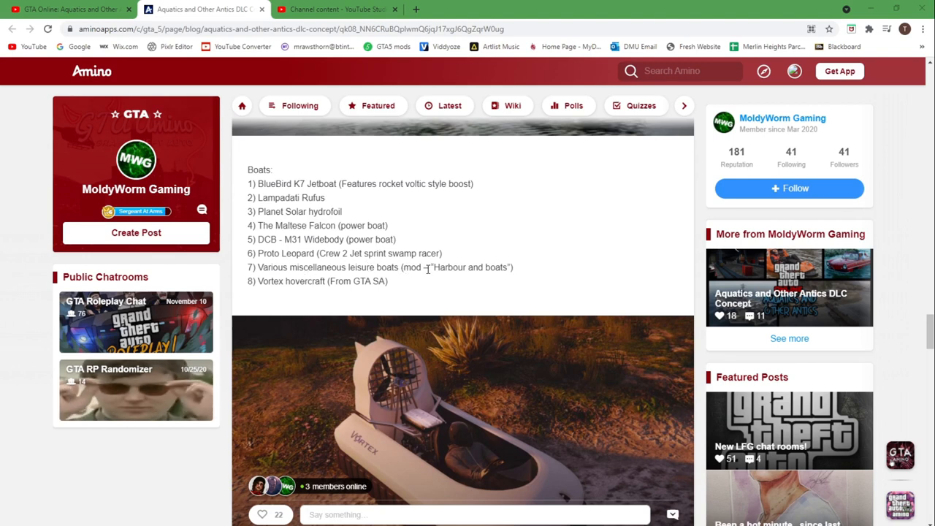
{"action": "mouse_move", "coordinate": [473, 271]}
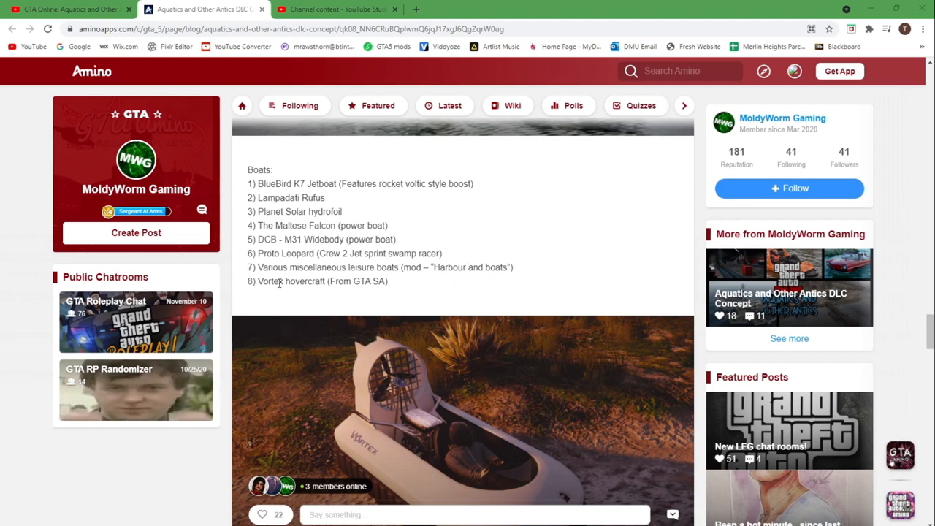
Scroll past the hovercraft image to the Weapons section listing the flamethrower and underwater pistol
{"action": "scroll", "scroll_direction": "down", "scroll_amount": 3}
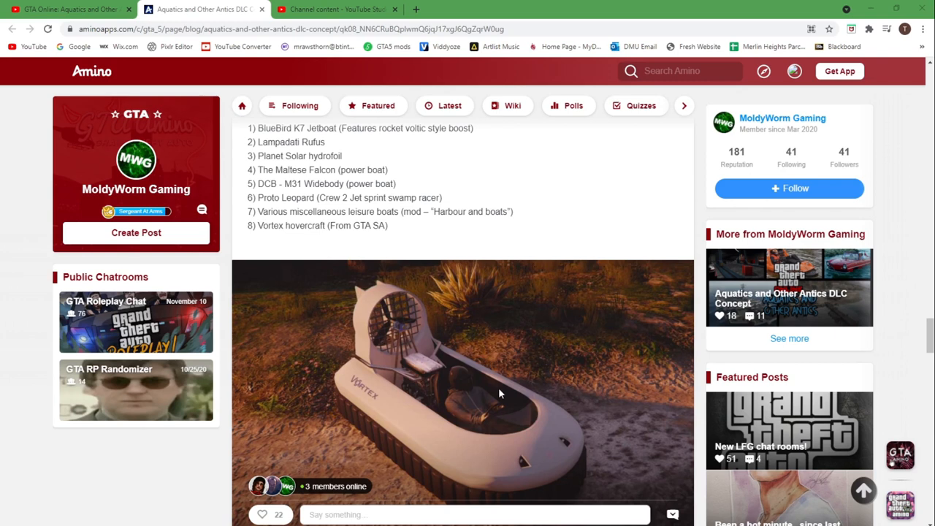
{"action": "scroll", "scroll_direction": "down", "scroll_amount": 3}
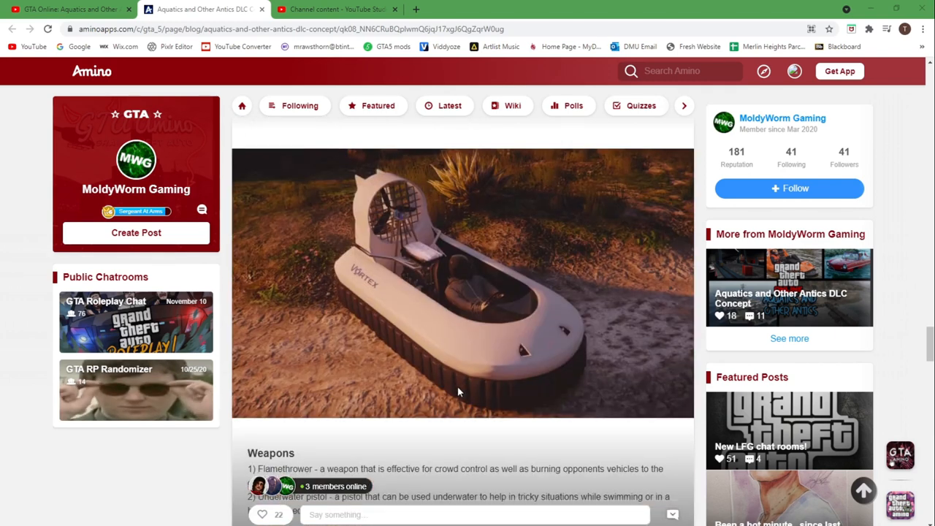
{"action": "mouse_move", "coordinate": [503, 257]}
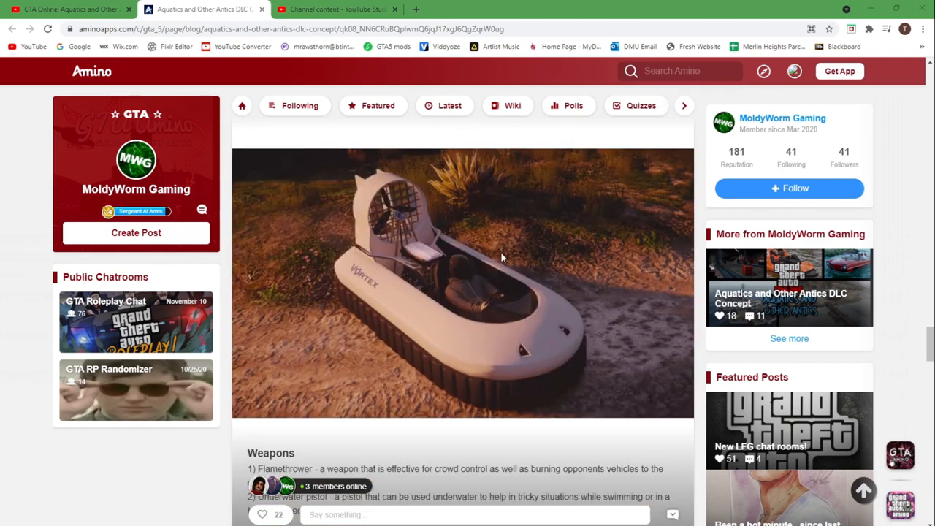
{"action": "scroll", "scroll_direction": "down", "scroll_amount": 3}
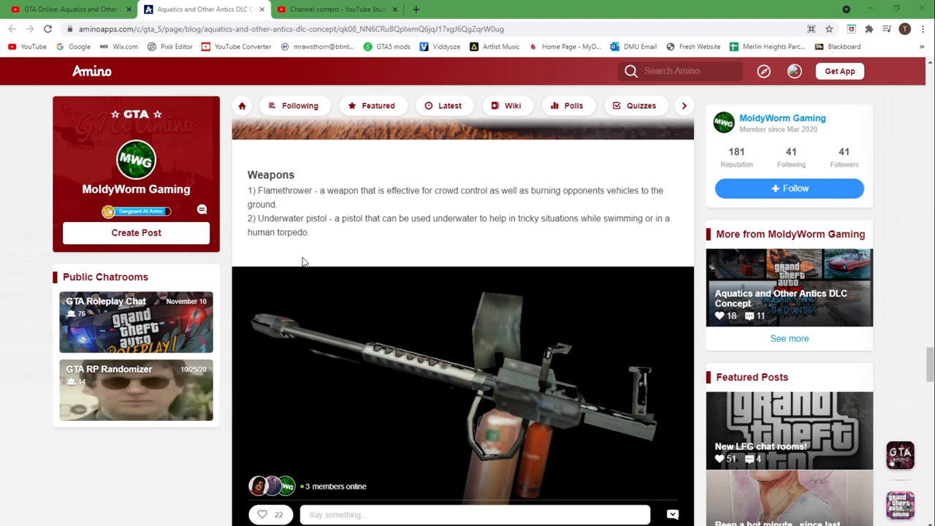
Scroll through Collectables and Clothing to the closing credits, then back to the Aircraft list
{"action": "scroll", "scroll_direction": "down", "scroll_amount": 3}
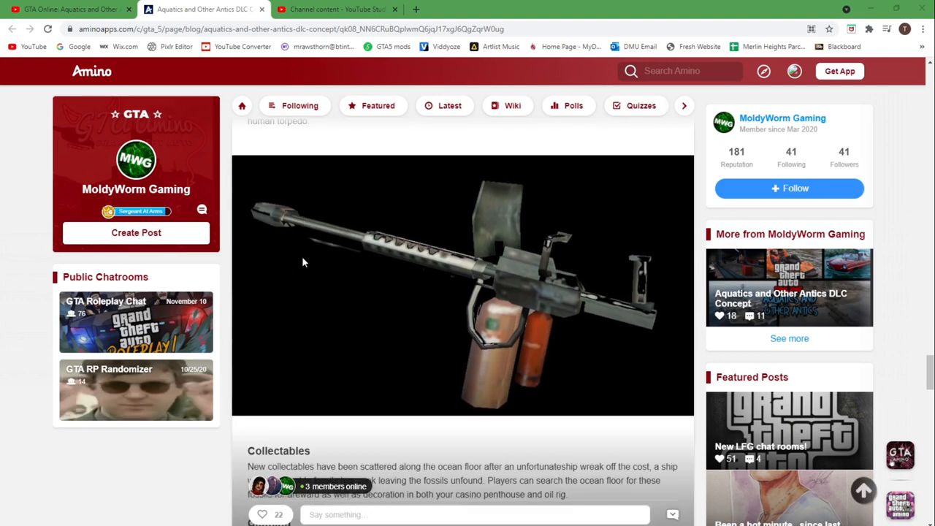
{"action": "scroll", "scroll_direction": "down", "scroll_amount": 3}
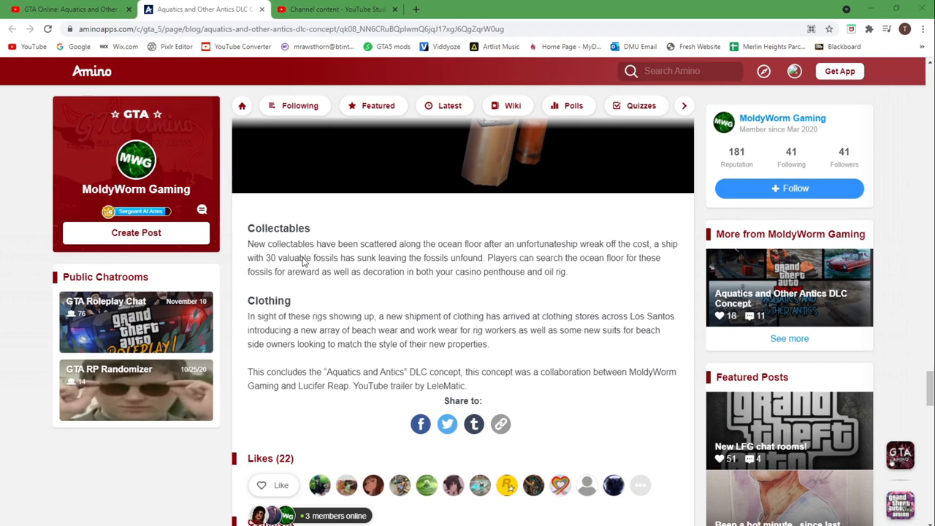
{"action": "mouse_move", "coordinate": [611, 290]}
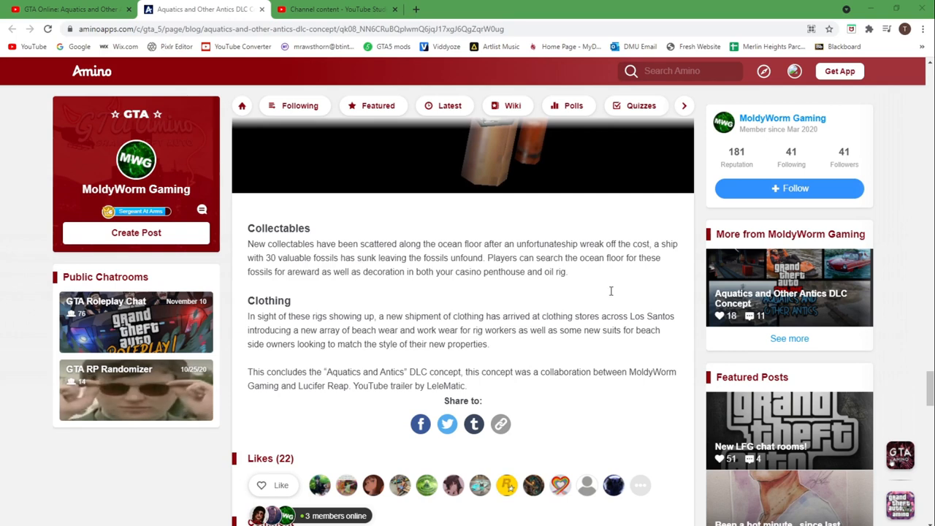
{"action": "mouse_move", "coordinate": [441, 400]}
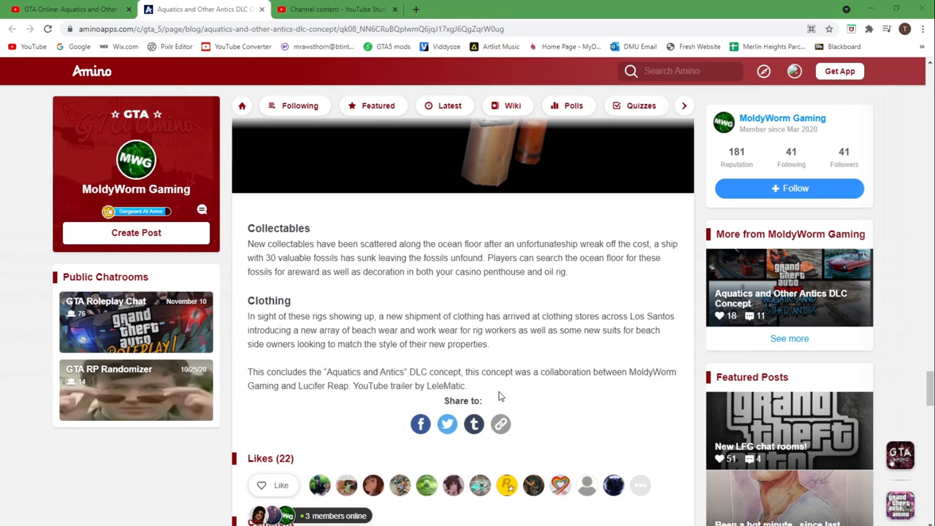
{"action": "scroll", "scroll_direction": "down", "scroll_amount": 3}
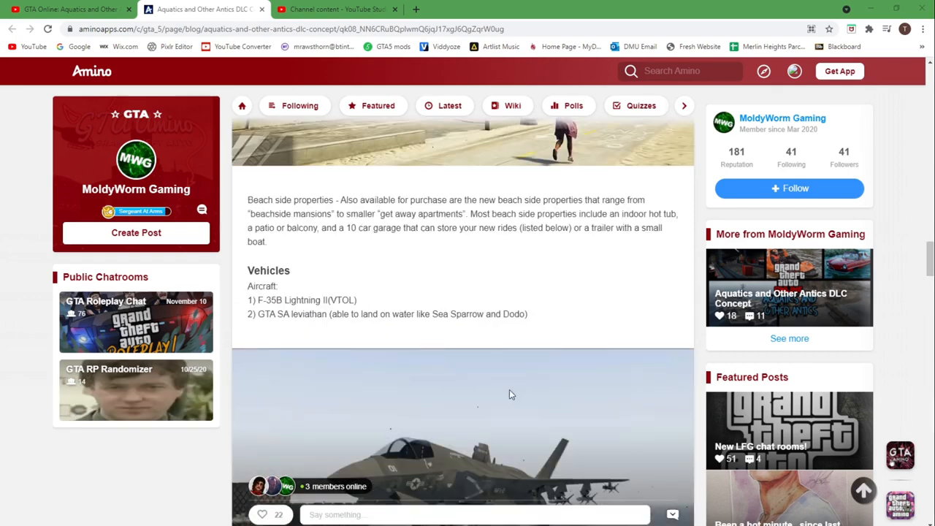